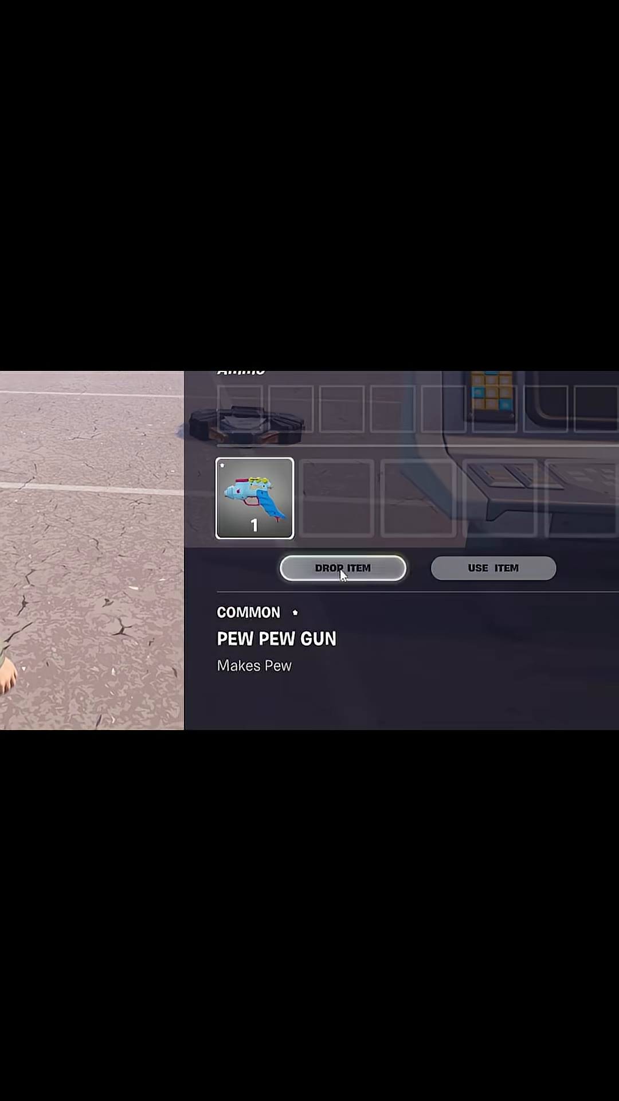
# Drop the Pew Pew Gun from the Fortnite inventory.
pyautogui.click(343, 567)
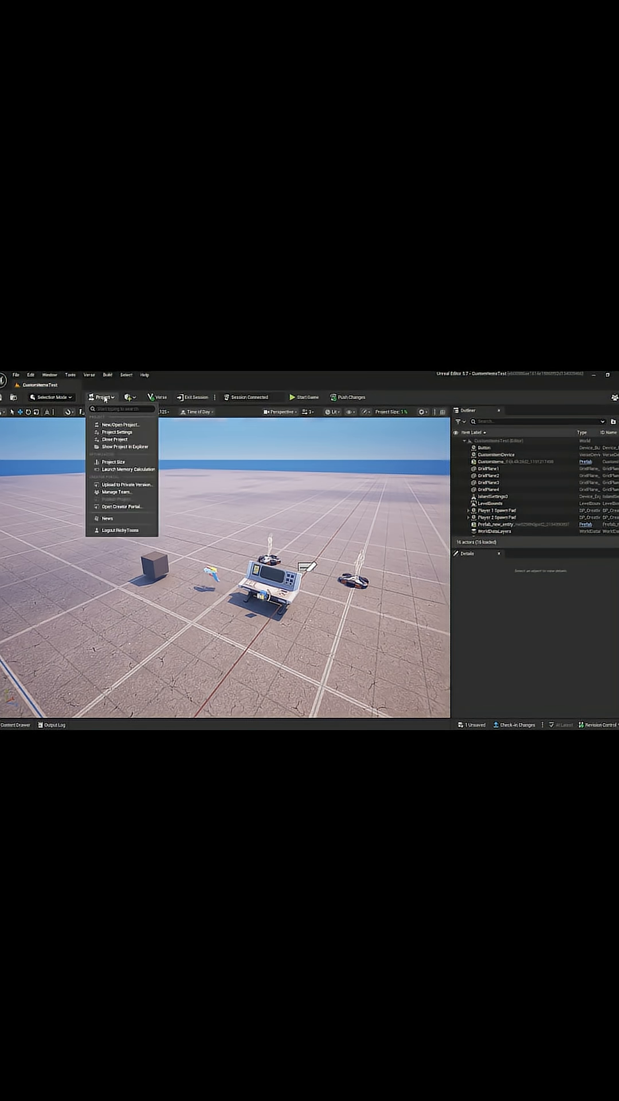
# Open Project Settings to enable the Inventory System and Scene Graph features.
pyautogui.click(117, 432)
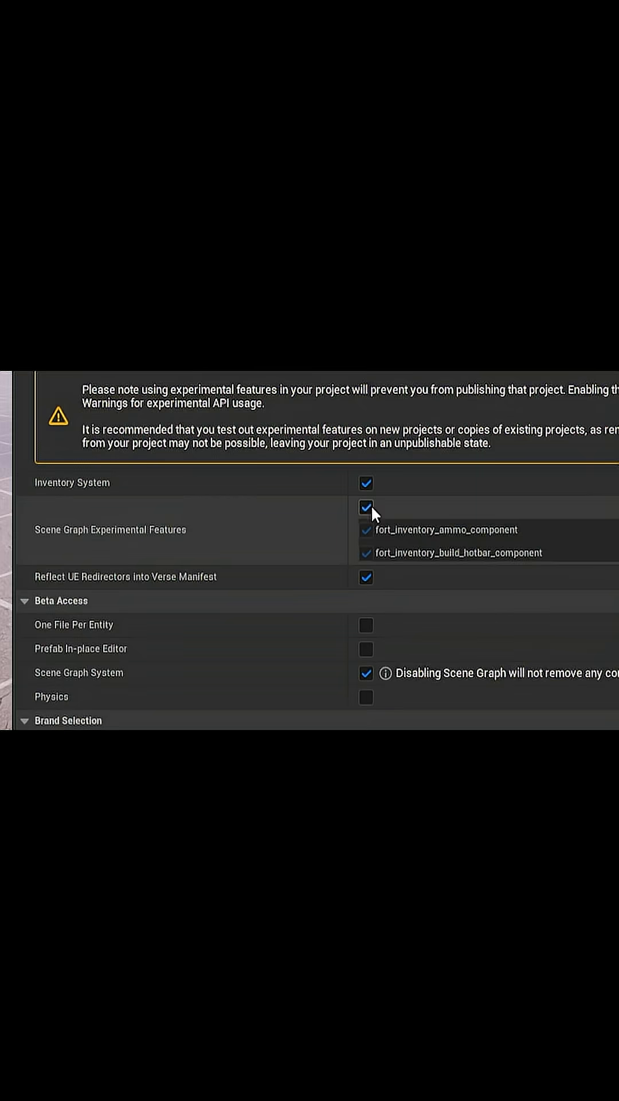
pyautogui.moveTo(368, 522)
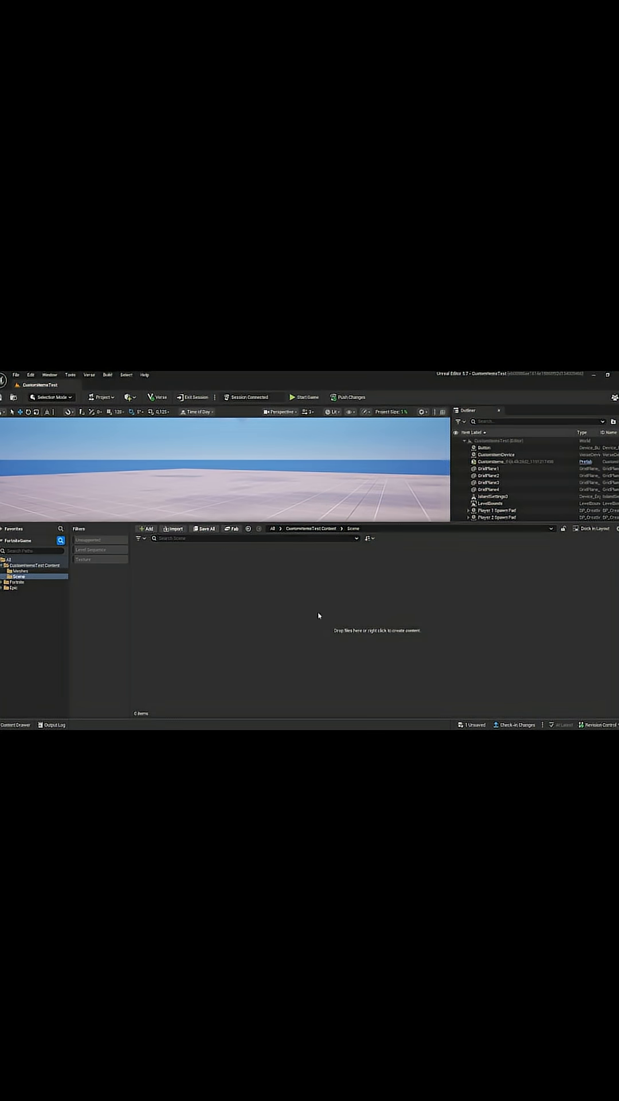
# Create the PewPewGun entity prefab definition from the Content Drawer's context menu.
pyautogui.rightClick(319, 630)
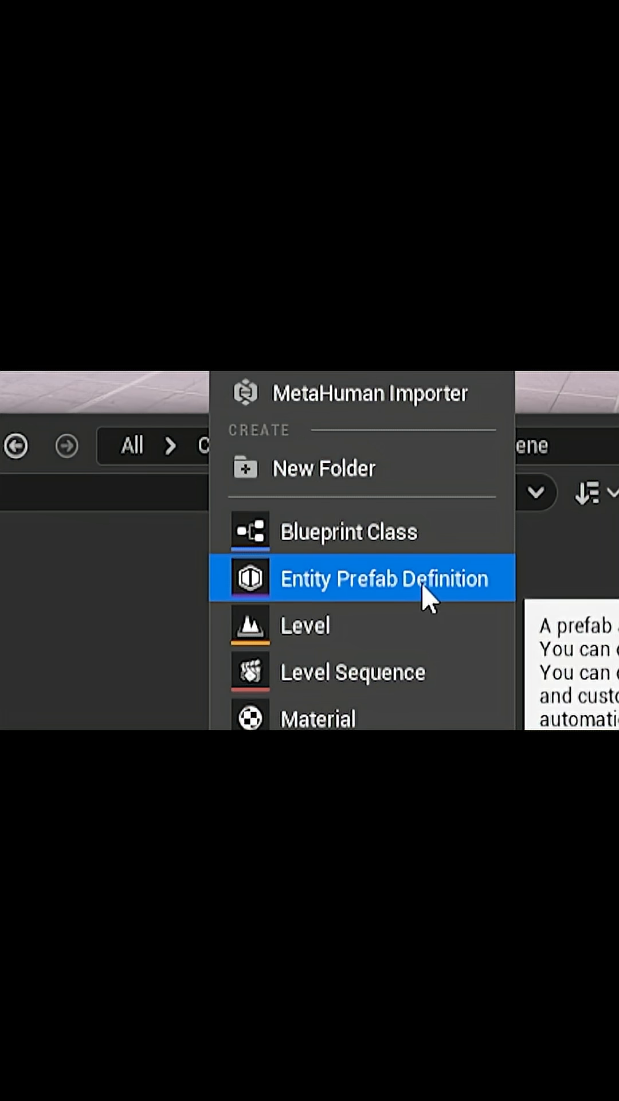
pyautogui.click(384, 578)
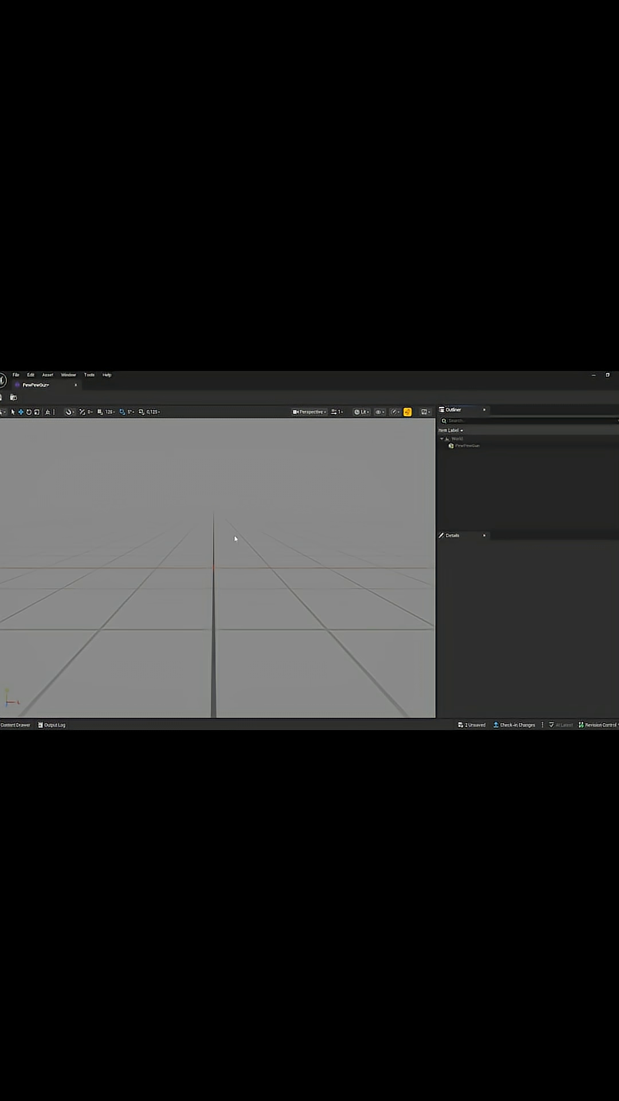
# Add fort_inventory_component, fort_item_pickup_component and item_component to the root entity.
pyautogui.click(468, 445)
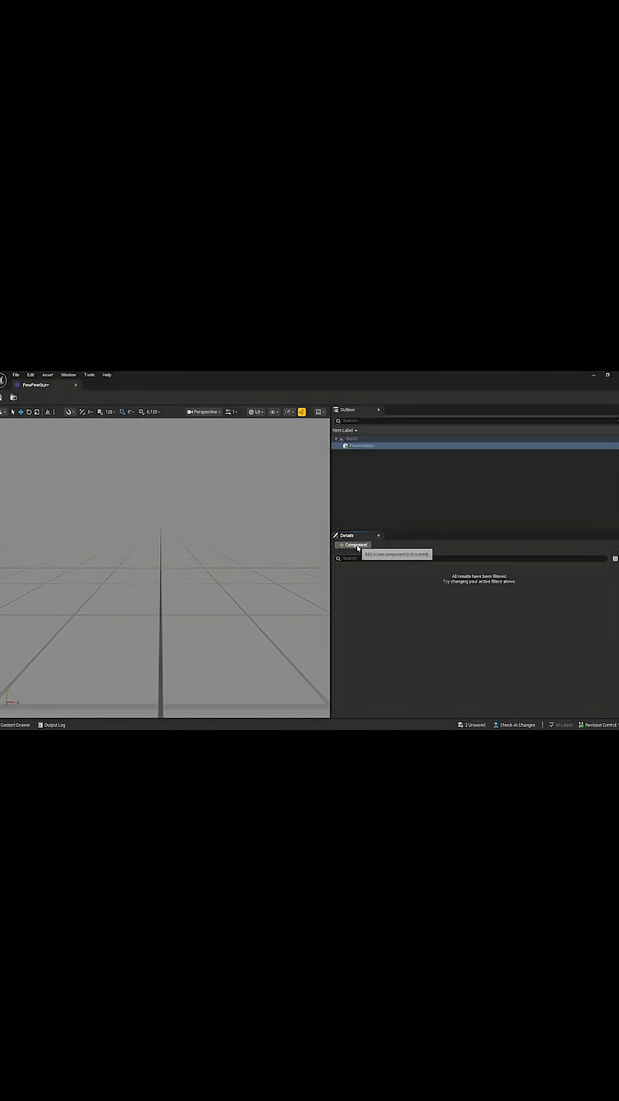
pyautogui.click(354, 545)
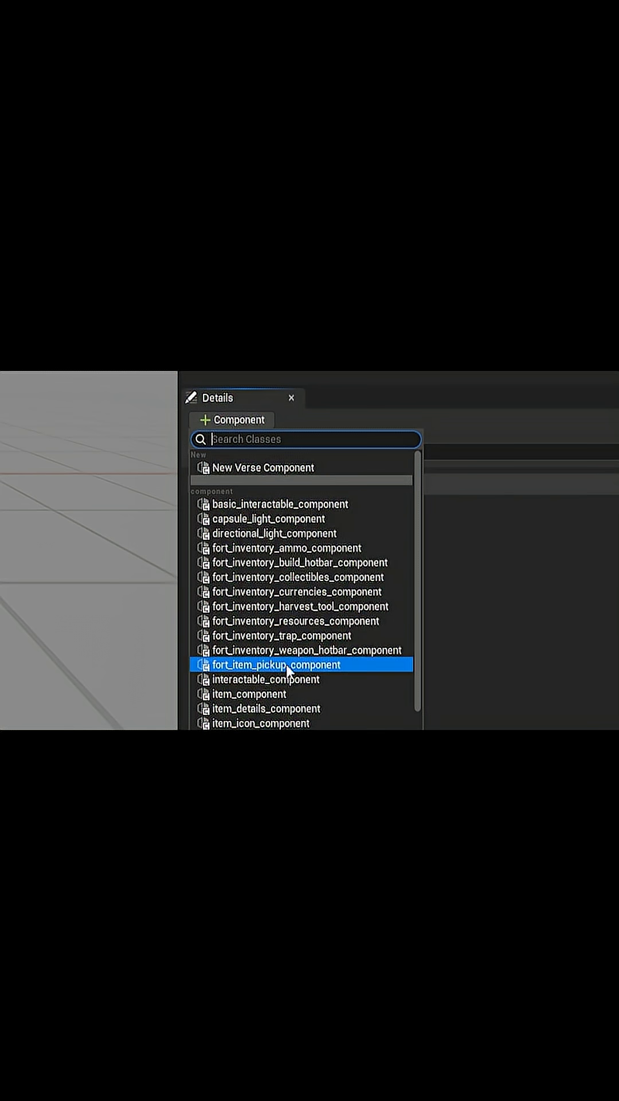
pyautogui.moveTo(221, 673)
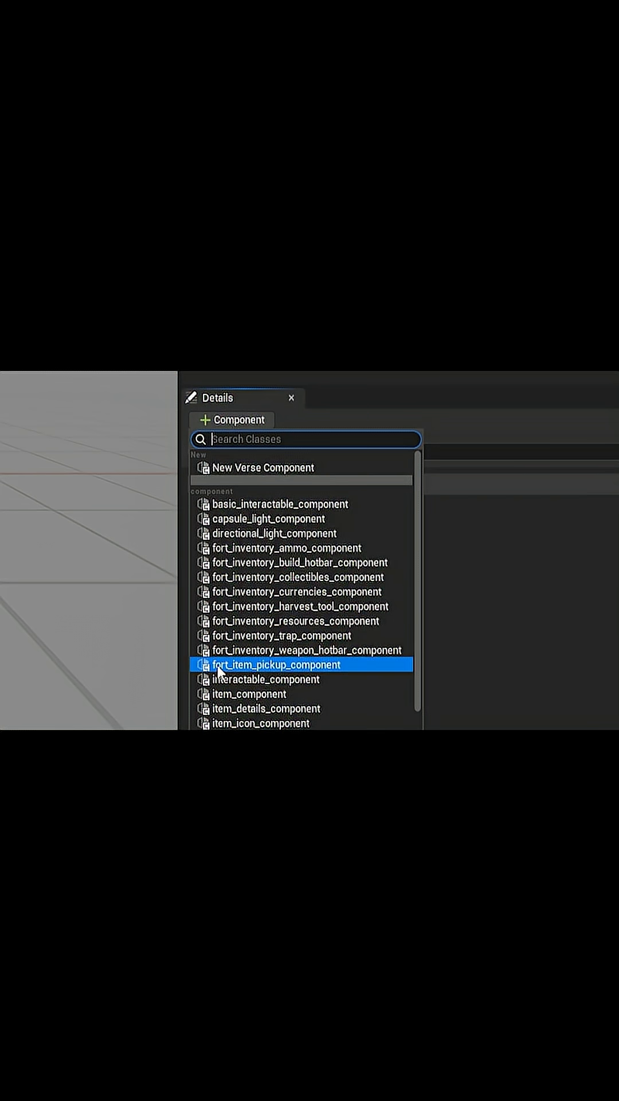
pyautogui.click(272, 664)
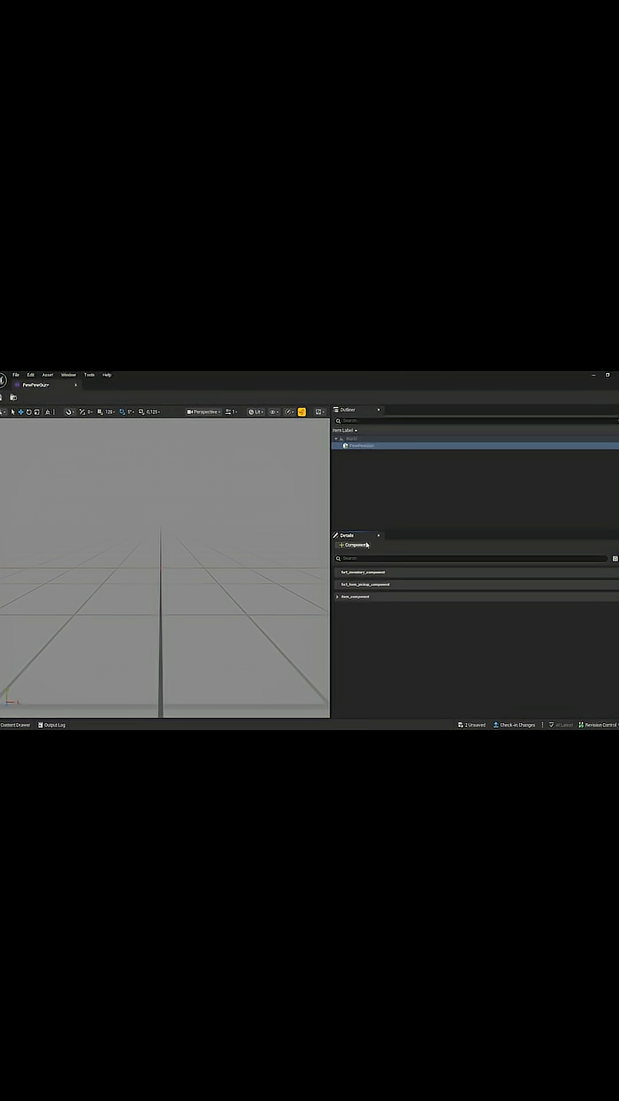
# Add item_details_component and item_icon_component to the PewPewGun entity.
pyautogui.click(353, 545)
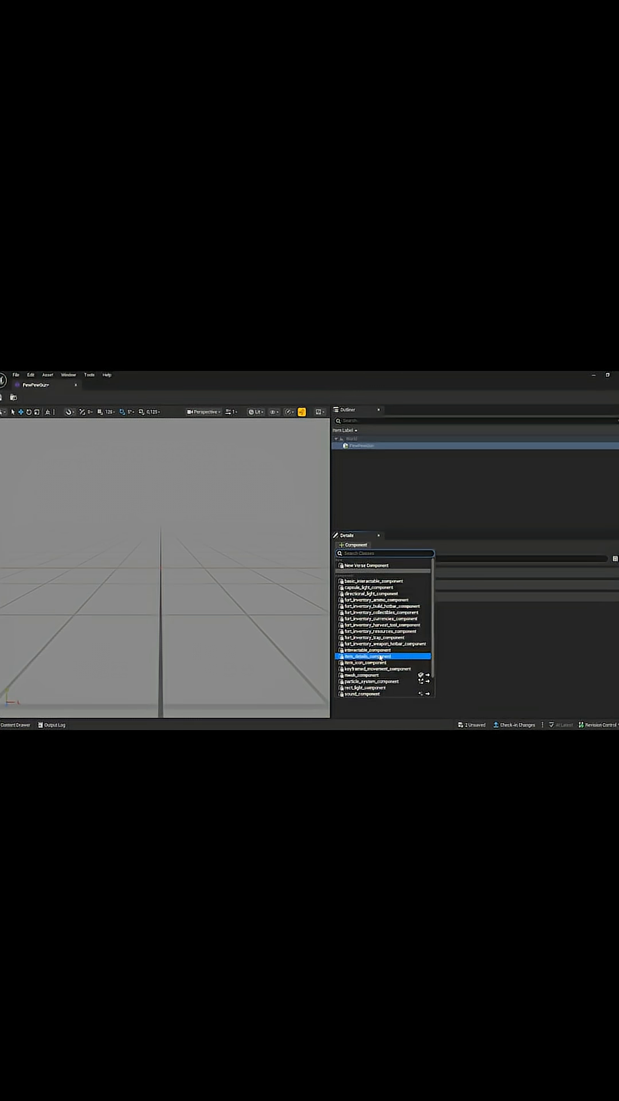
pyautogui.click(368, 656)
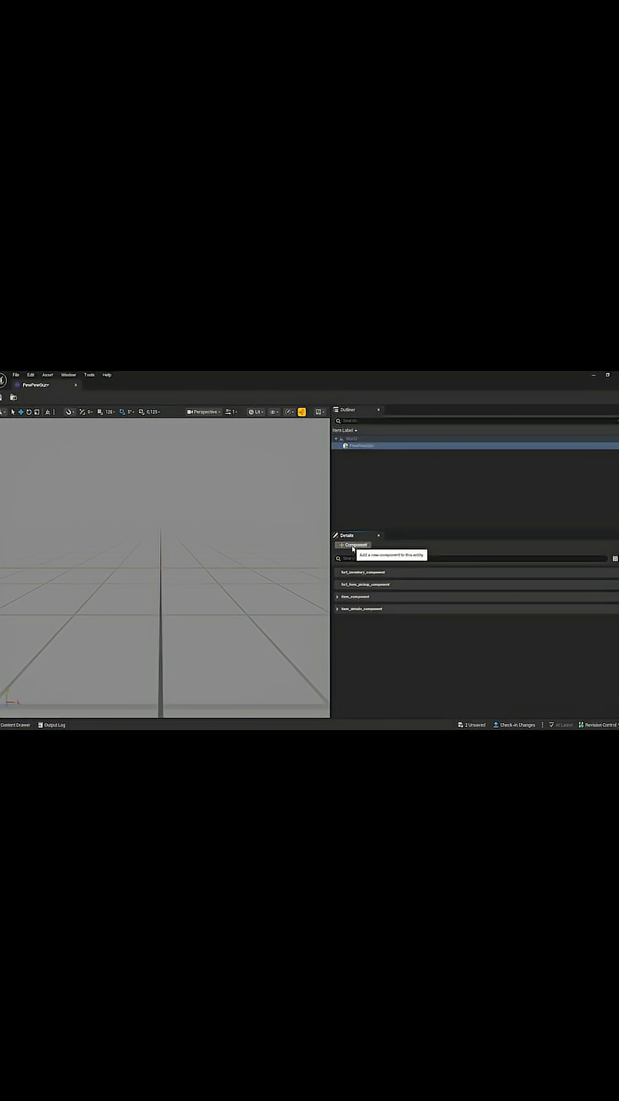
pyautogui.click(353, 544)
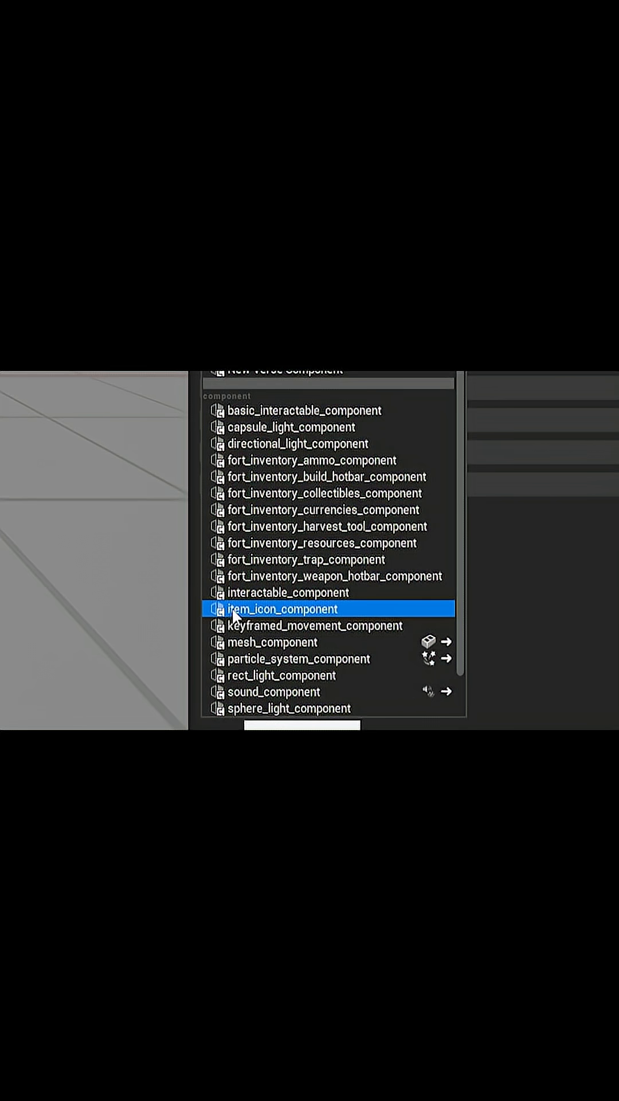
pyautogui.click(281, 609)
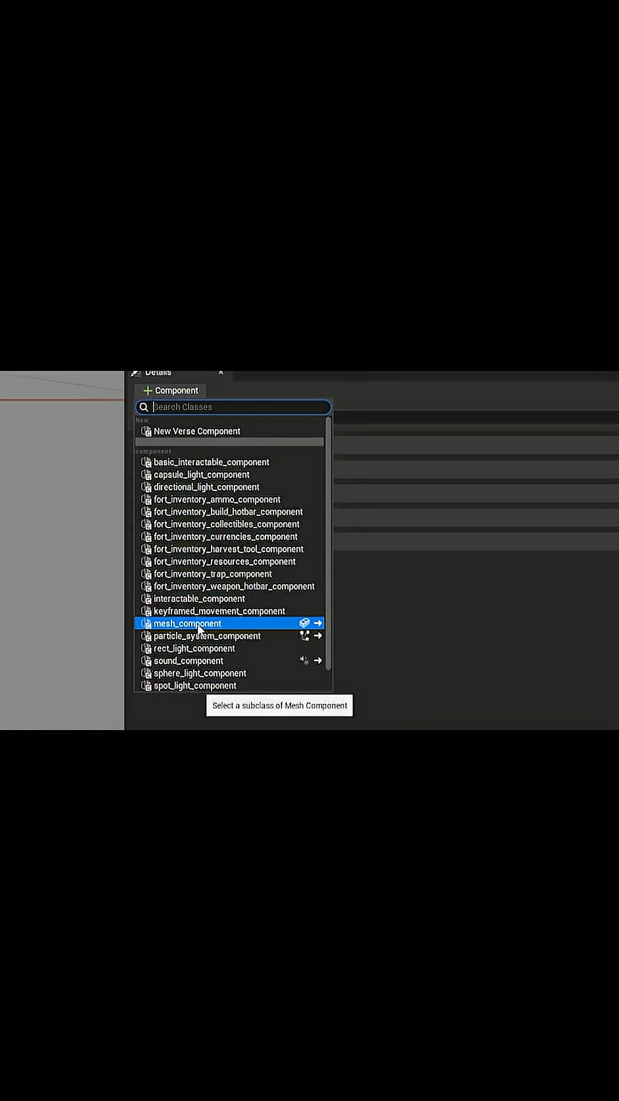
# Add the PewPewGun mesh component and review its materials in Details.
pyautogui.click(319, 623)
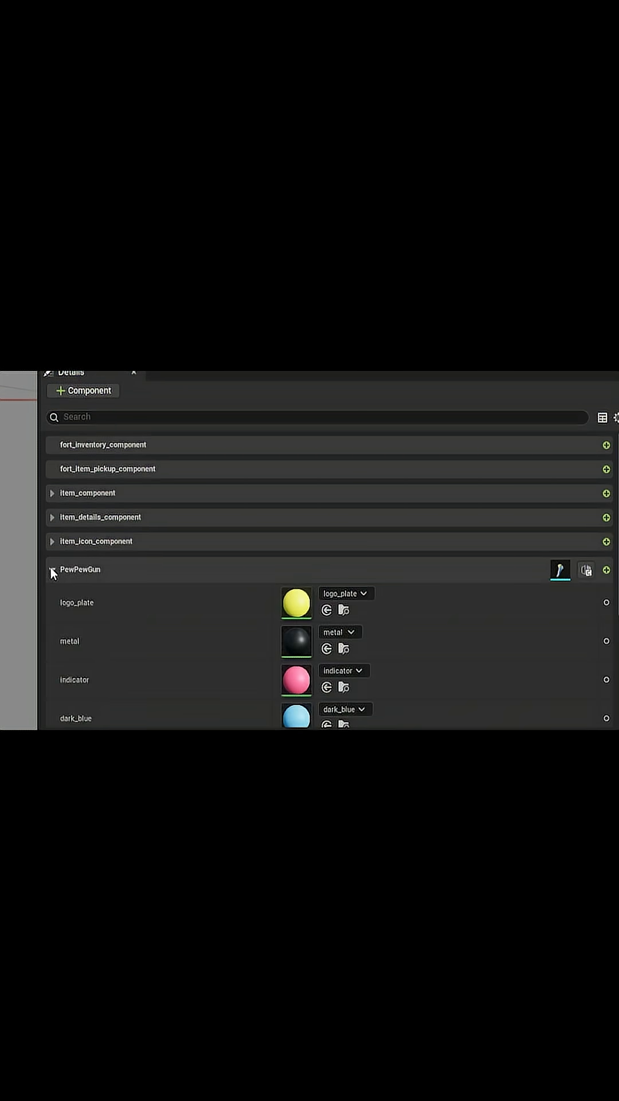
pyautogui.scroll(-3)
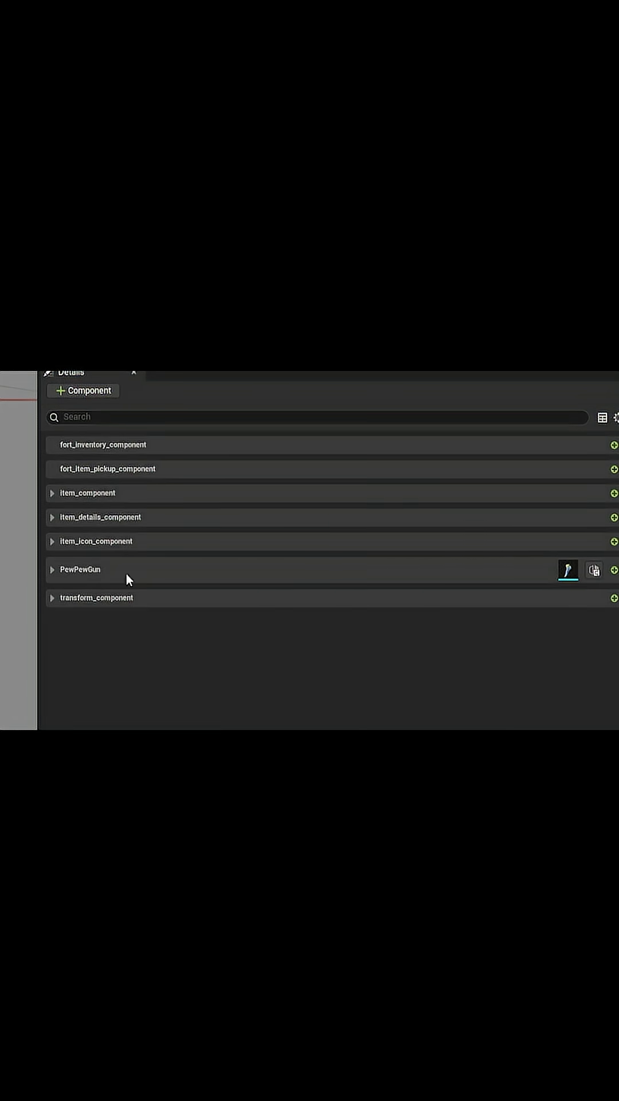
pyautogui.moveTo(193, 572)
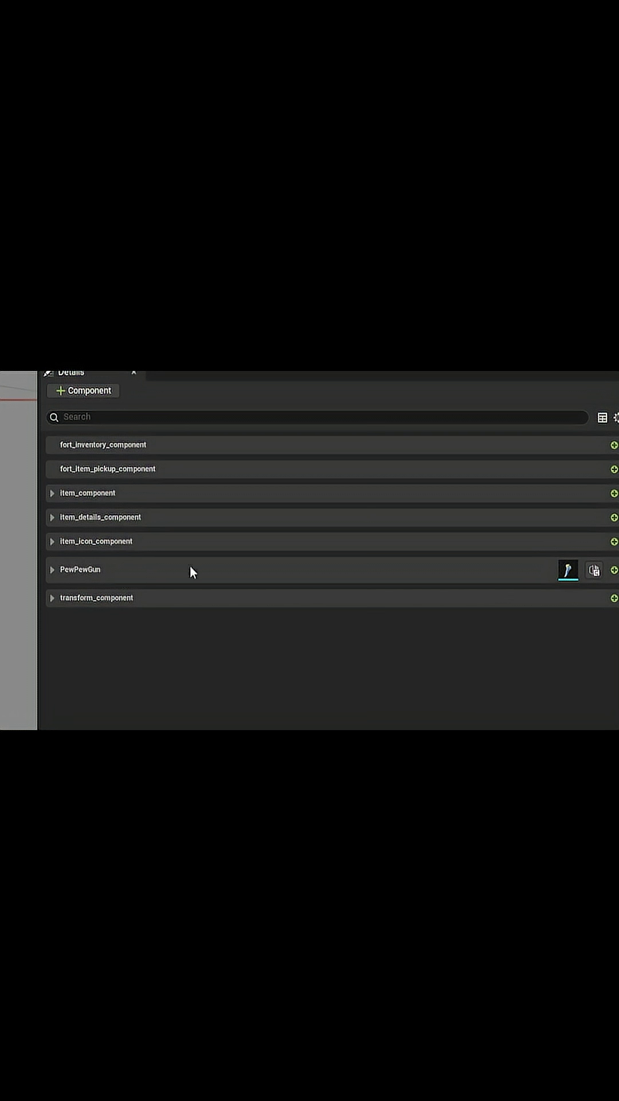
pyautogui.moveTo(220, 563)
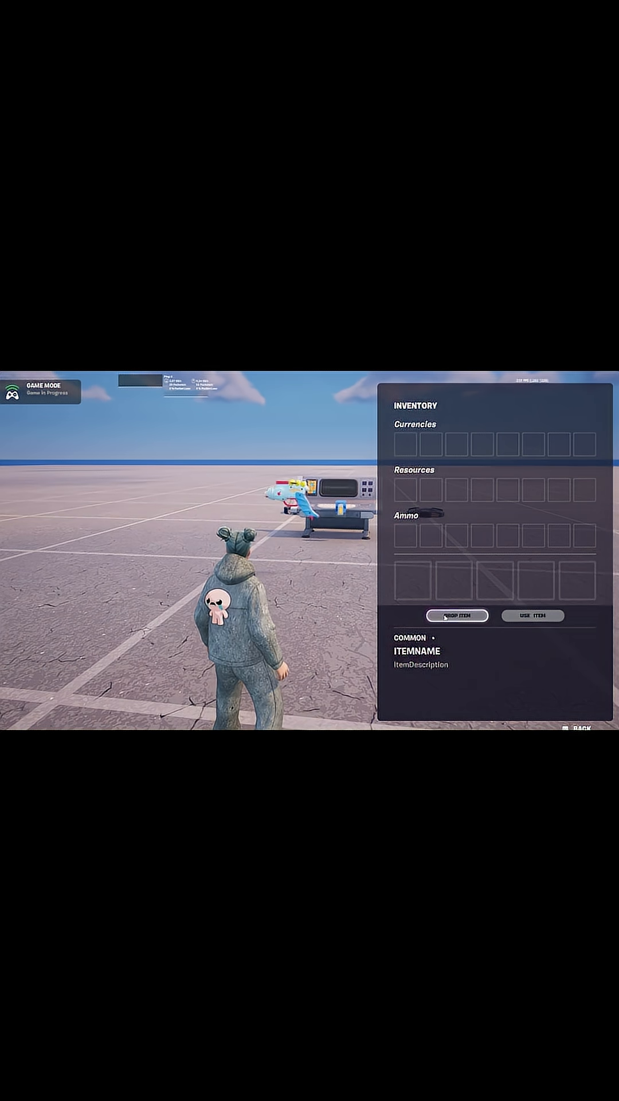
# Drop the picked-up Pew Pew Gun onto the ground from the in-game inventory.
pyautogui.click(457, 616)
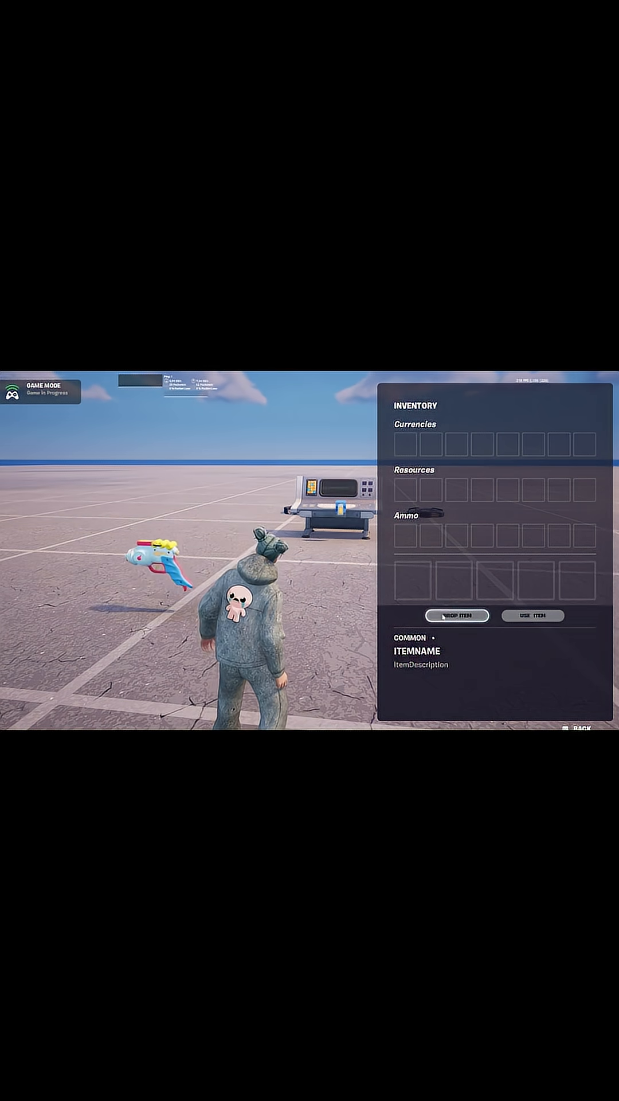